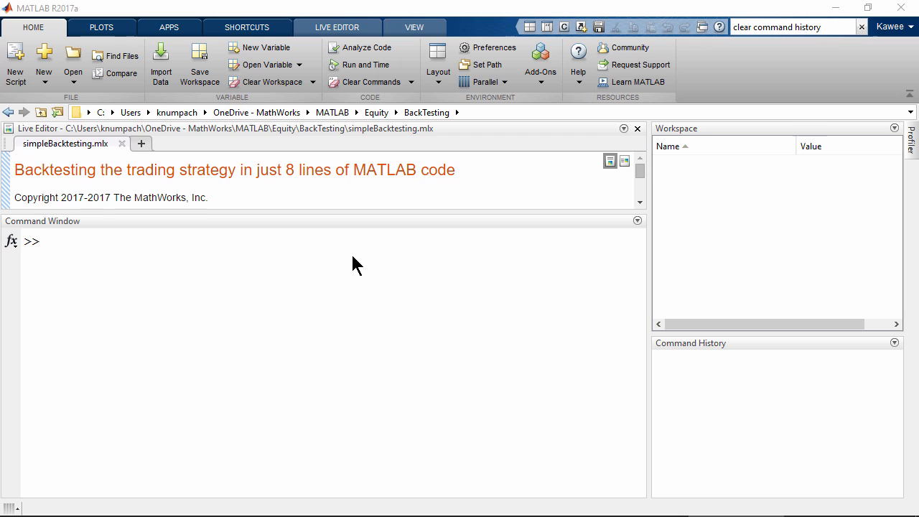
# Run open('dowPortfolio.xlsx') to preview the spreadsheet's dates and Dow stock price columns.
pyautogui.click(352, 255)
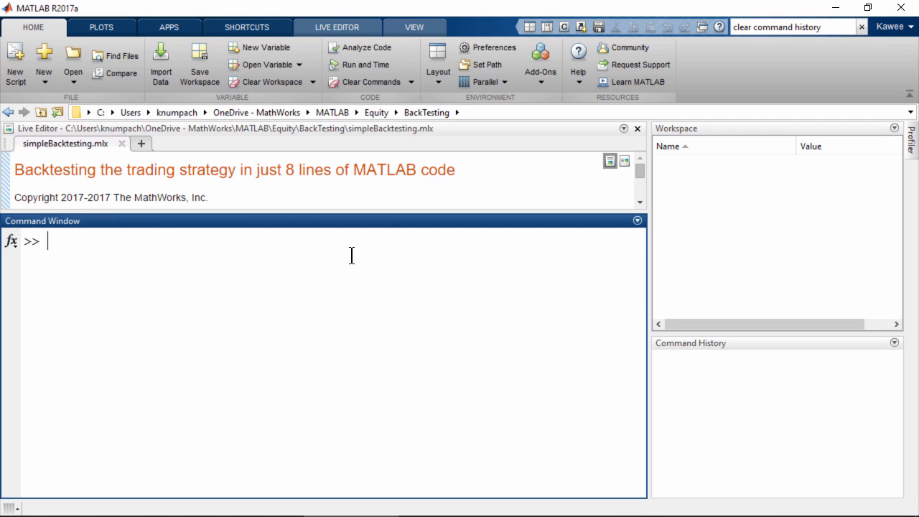
pyautogui.write('open (')
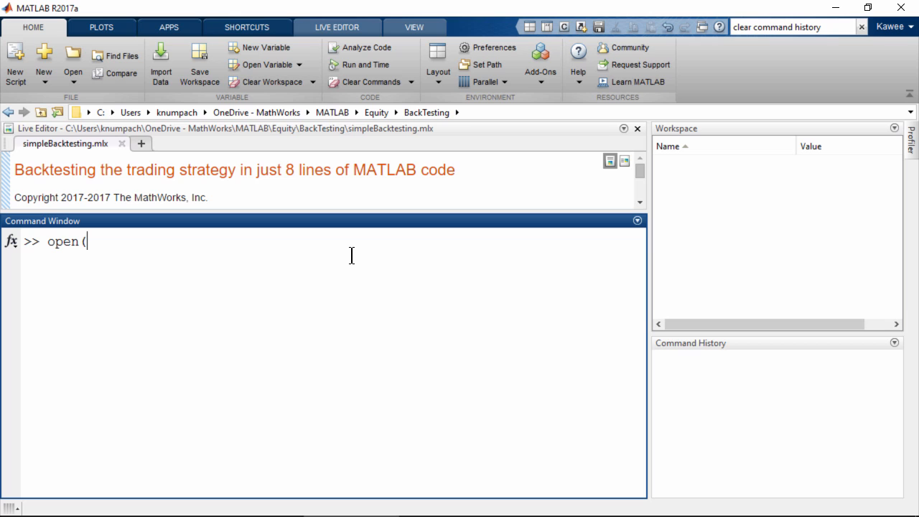
pyautogui.write("'dowPortfolio")
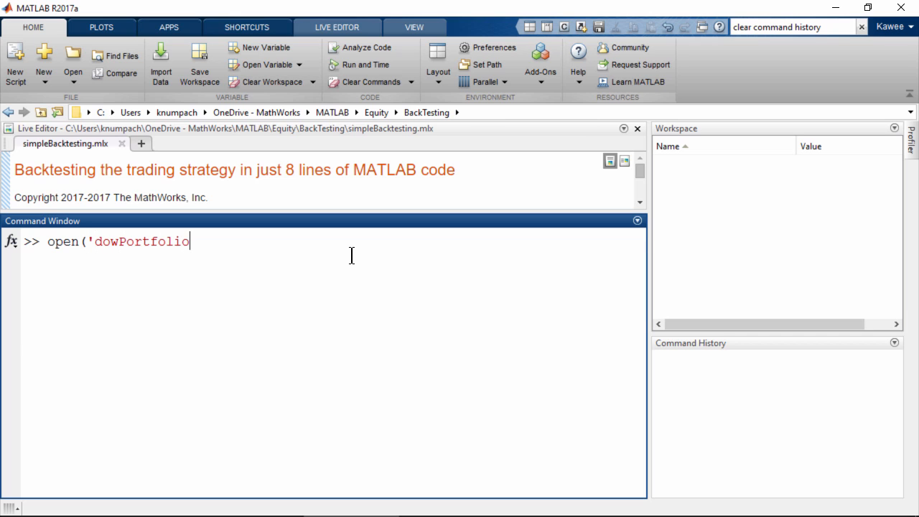
pyautogui.press('enter')
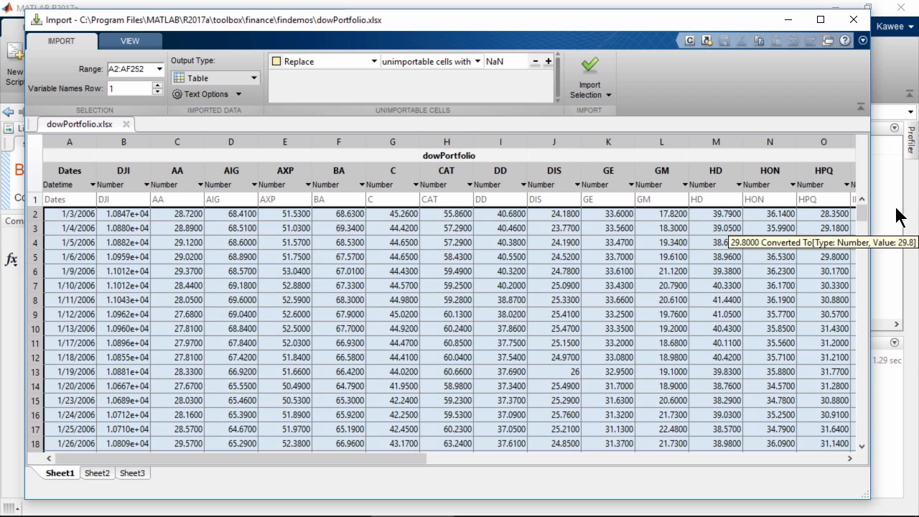
pyautogui.moveTo(881, 215)
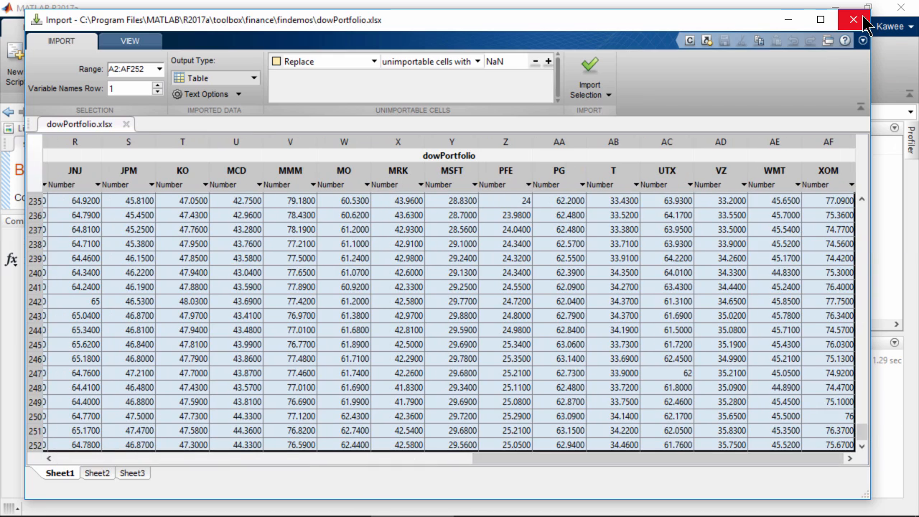
# Close the import preview and load the spreadsheet into prices with xlsread('dowPortfolio.xlsx').
pyautogui.click(853, 19)
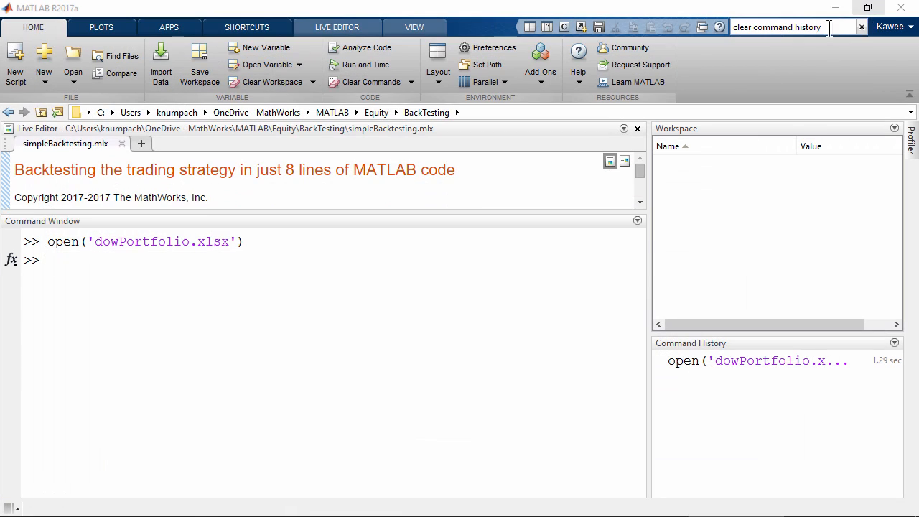
pyautogui.write('prices = xlsre')
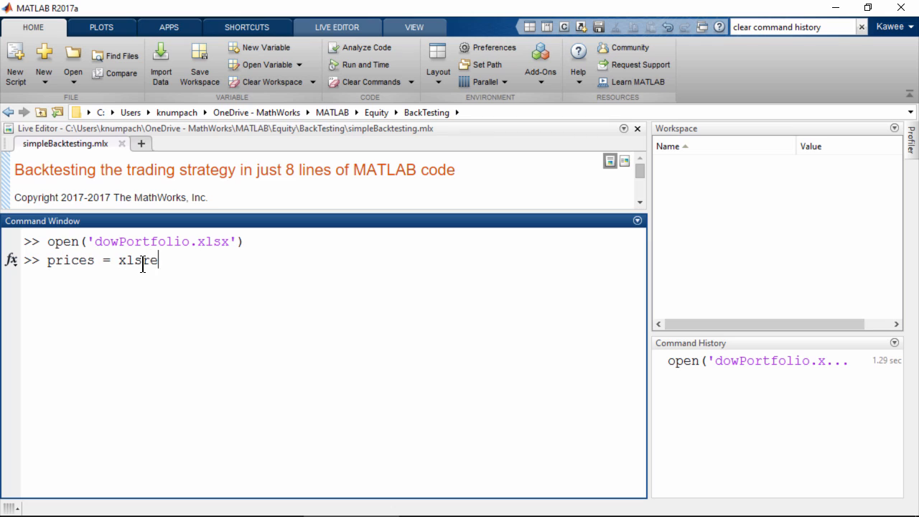
pyautogui.write("ad('dowPortfolio.x")
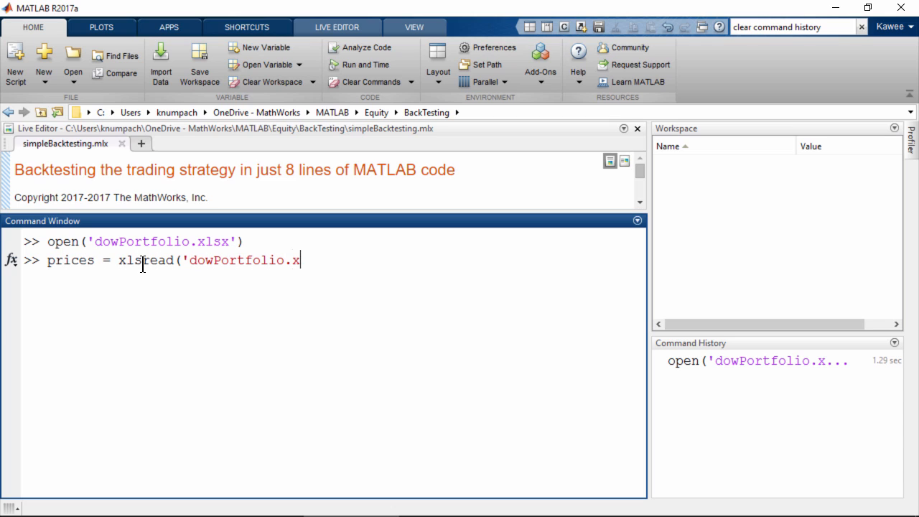
pyautogui.write("lsx');")
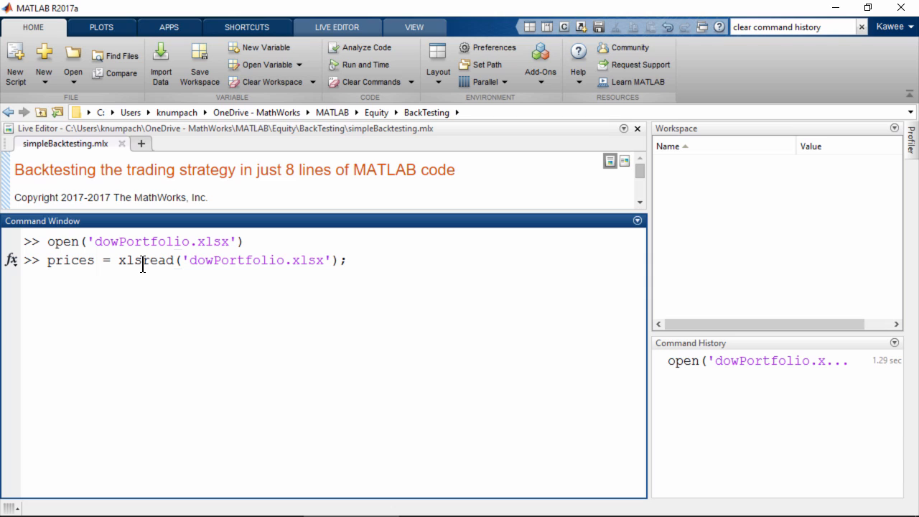
pyautogui.press('enter')
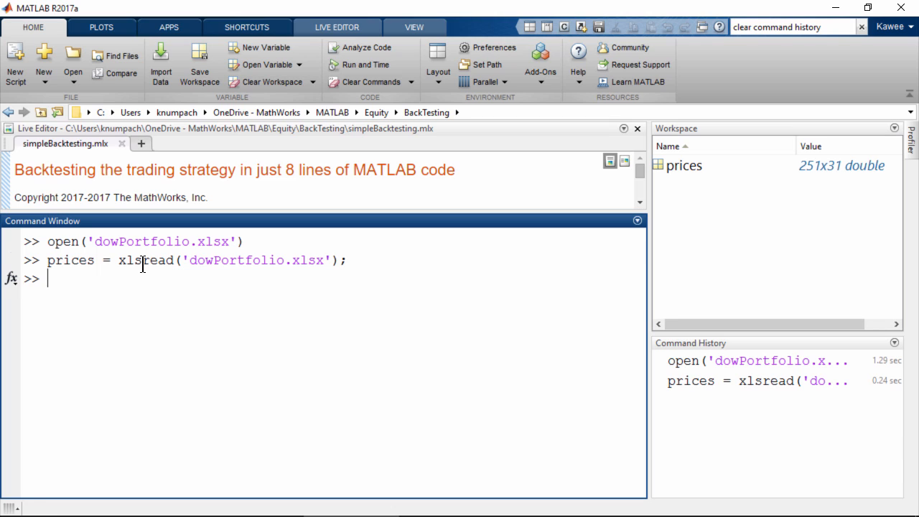
# Enter returns = tick2ret(prices(:,1)) to compute returns from the first price column.
pyautogui.write('returns = tick')
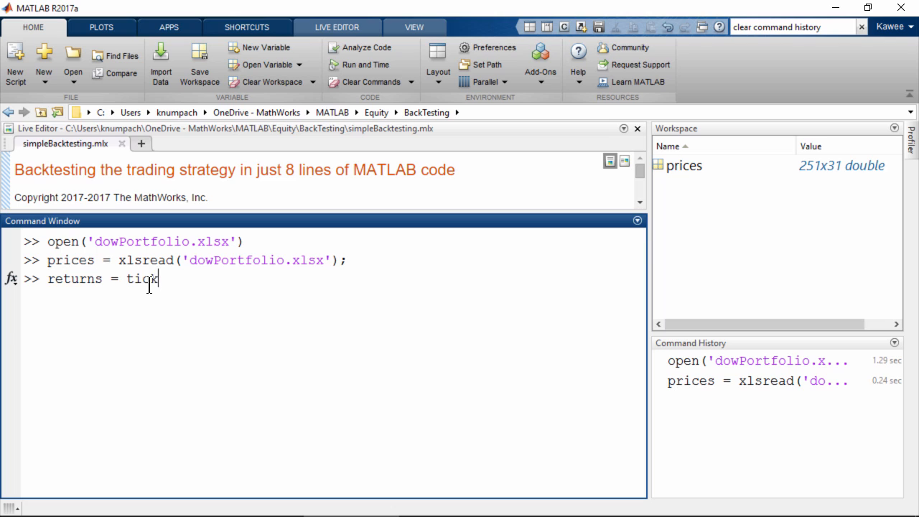
pyautogui.write('2ret(prices(:,1')
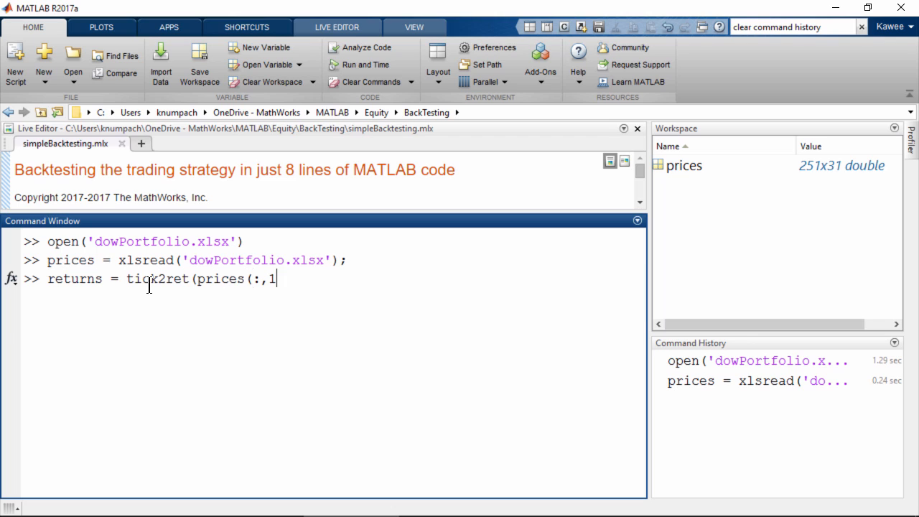
pyautogui.write('));')
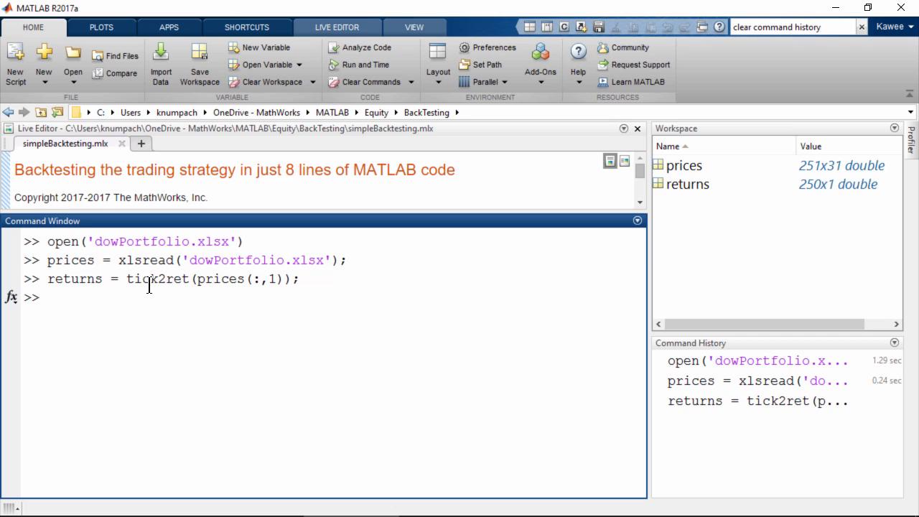
pyautogui.moveTo(491, 302)
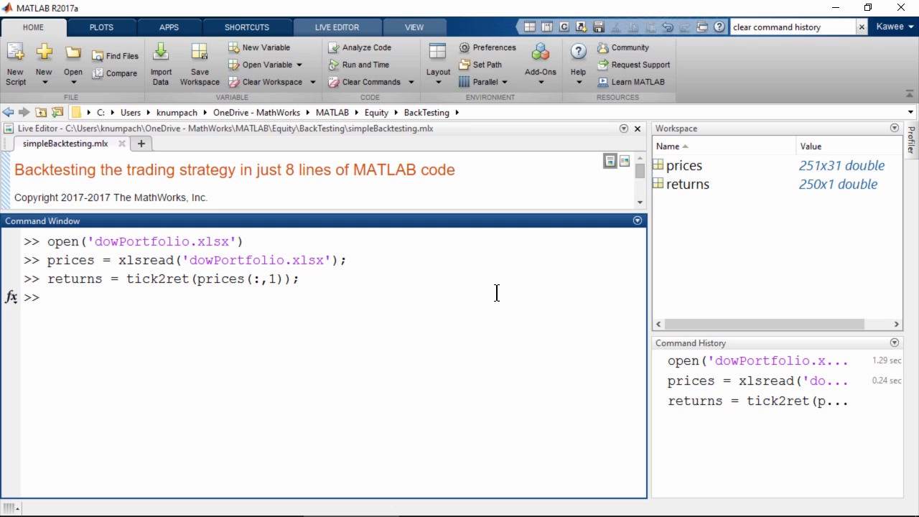
# Define the RSI signal vector from rsindex(prices(:,1)), buying when RSI is below 40.
pyautogui.write('signal = 1*(rsindex')
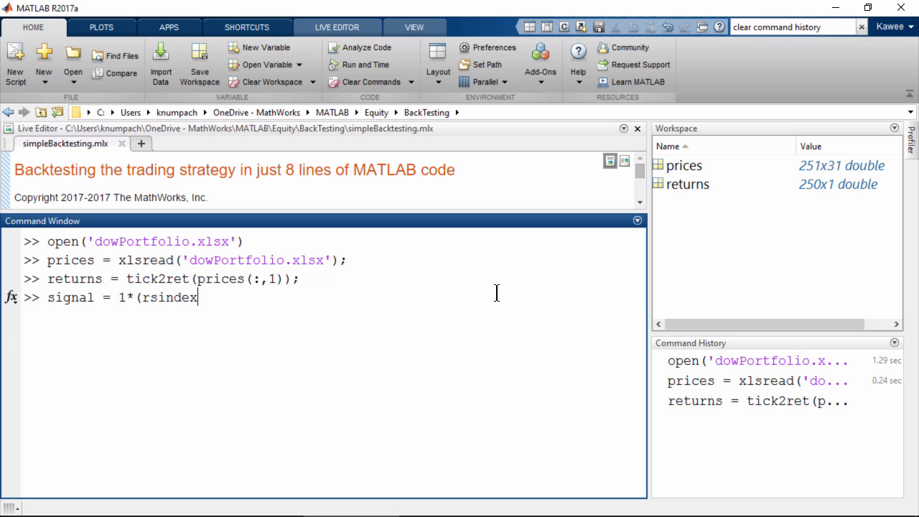
pyautogui.write('(prices(:,1))')
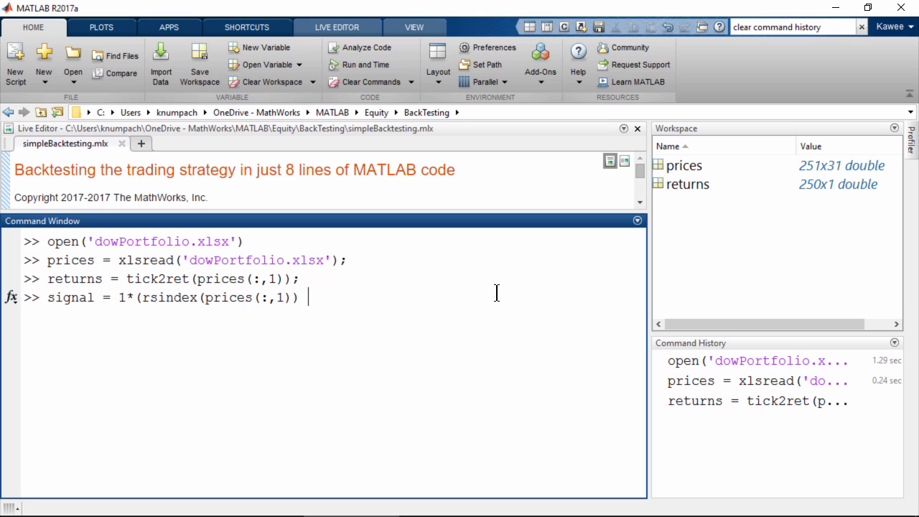
pyautogui.write('< 40)')
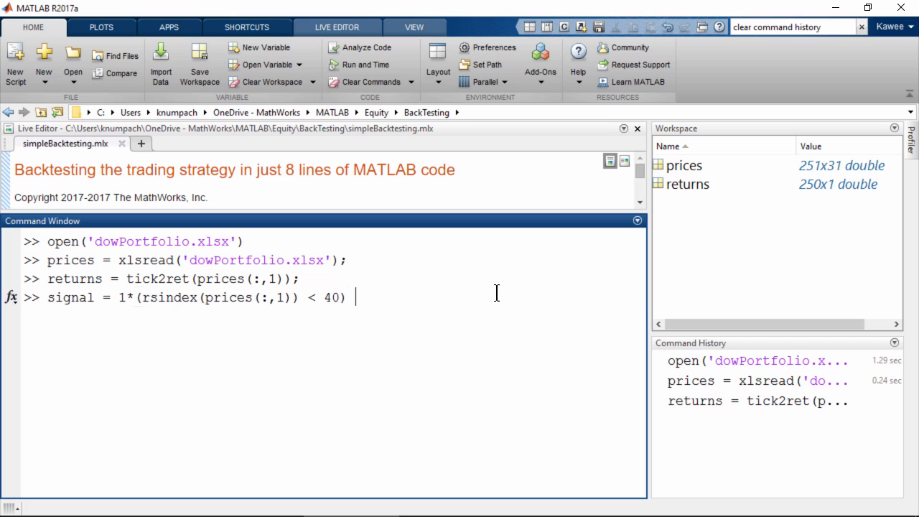
pyautogui.write('- 1*(r')
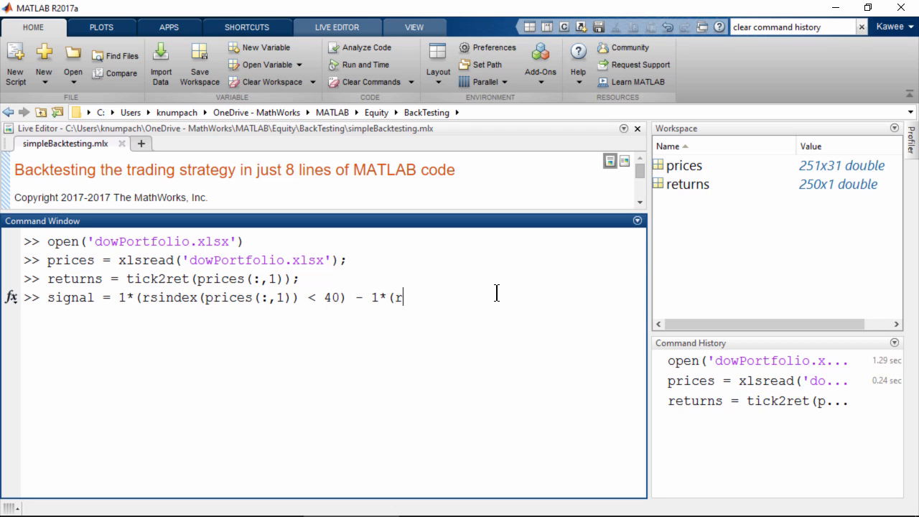
pyautogui.write('sindex(prices(:,1)) > 70);')
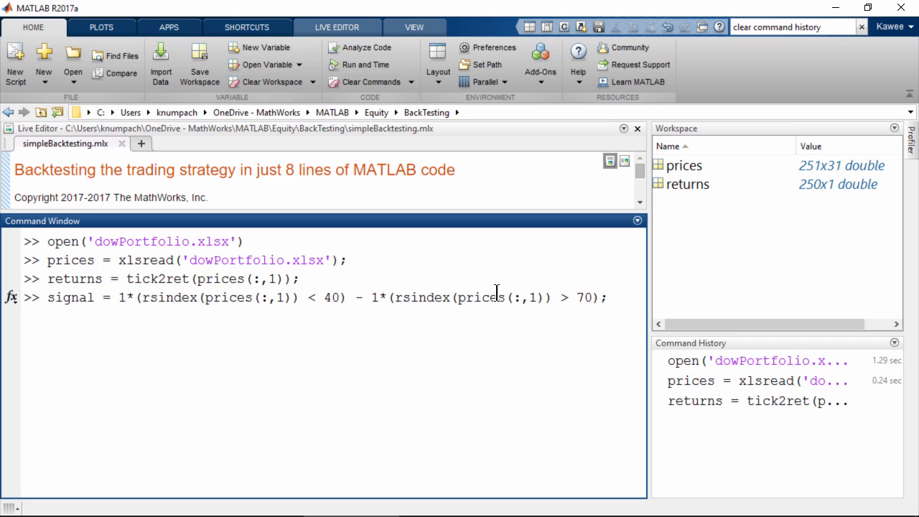
# Type portReturns = returns .* signal(1:end-1); to weight returns by the signal.
pyautogui.write('portReturns = r')
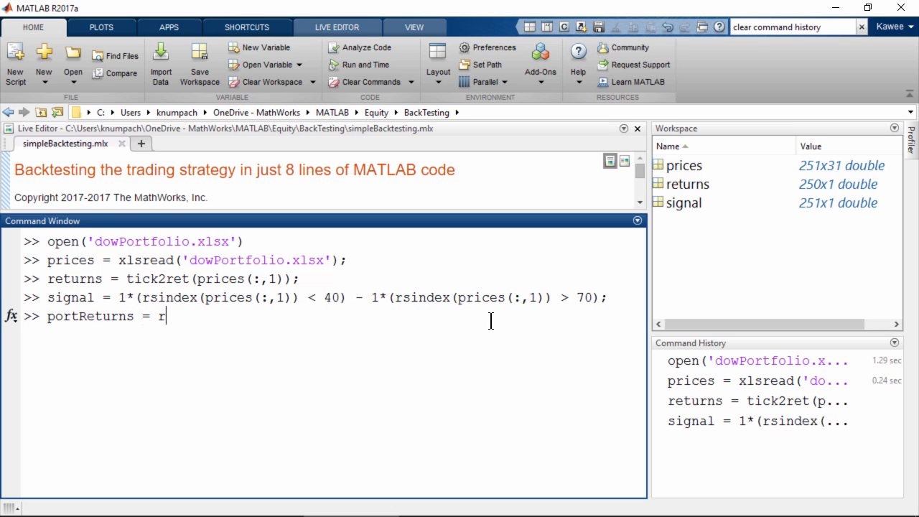
pyautogui.write('eturns .* signal(1:end')
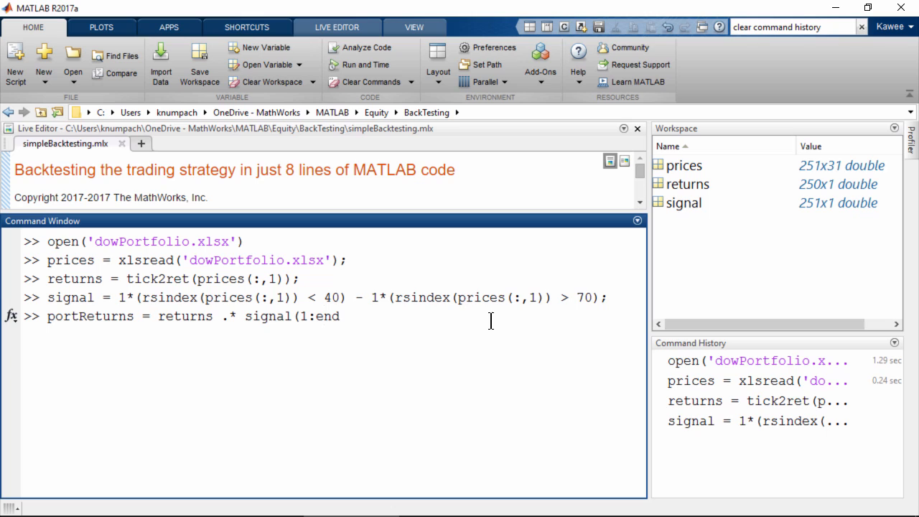
pyautogui.write('-1);')
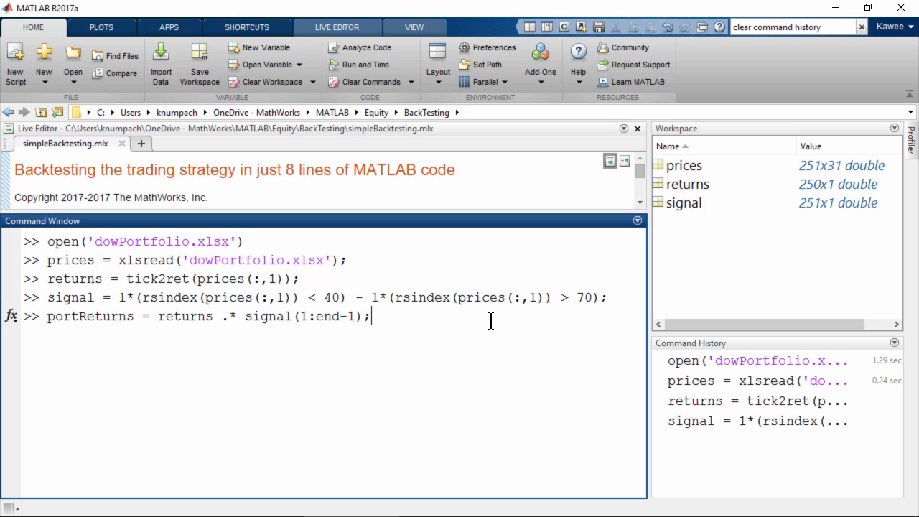
# Compute the annualized Sharpe ratio sharpe(portReturns,0)*sqrt(252), giving 1.7603.
pyautogui.write('sharpeR')
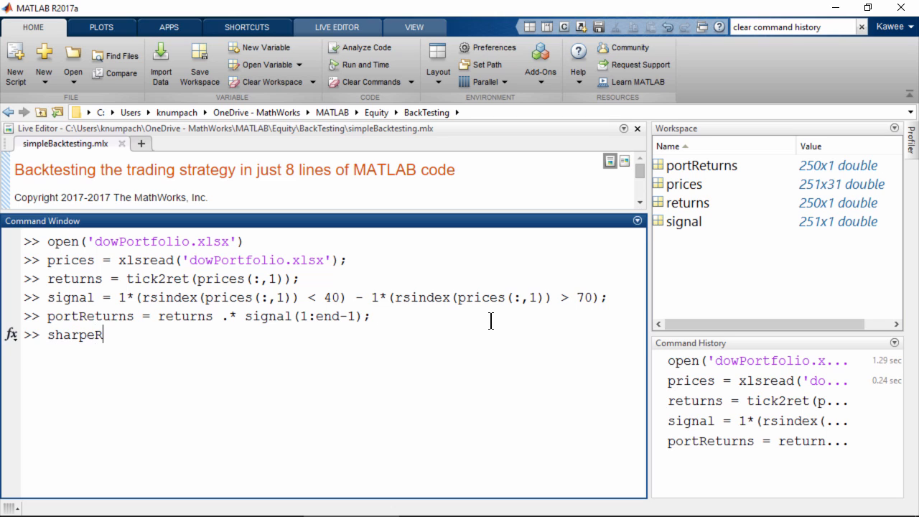
pyautogui.write('atio = sharpe(portReturn')
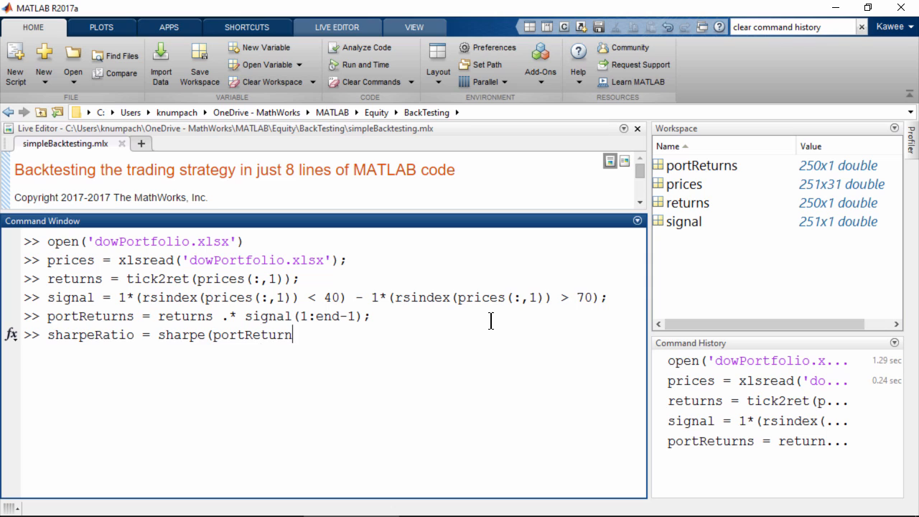
pyautogui.write(',0)*sqrt(252)')
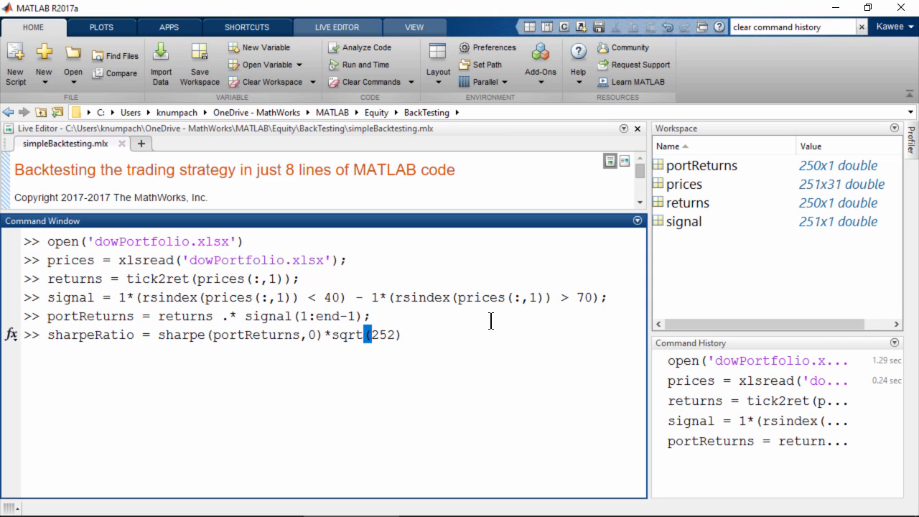
pyautogui.press('enter')
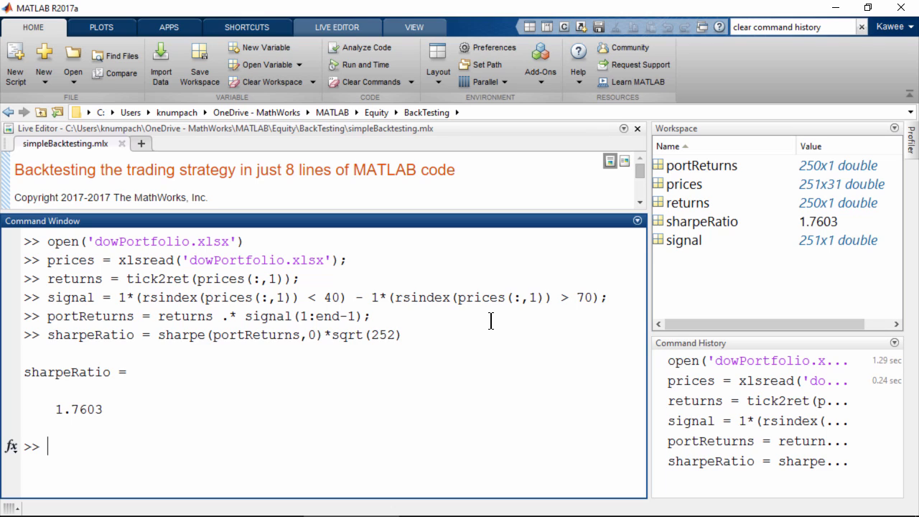
# Build portValues with ret2tick, get maximum drawdown 0.0336, and type plot(portValues).
pyautogui.write('portValue')
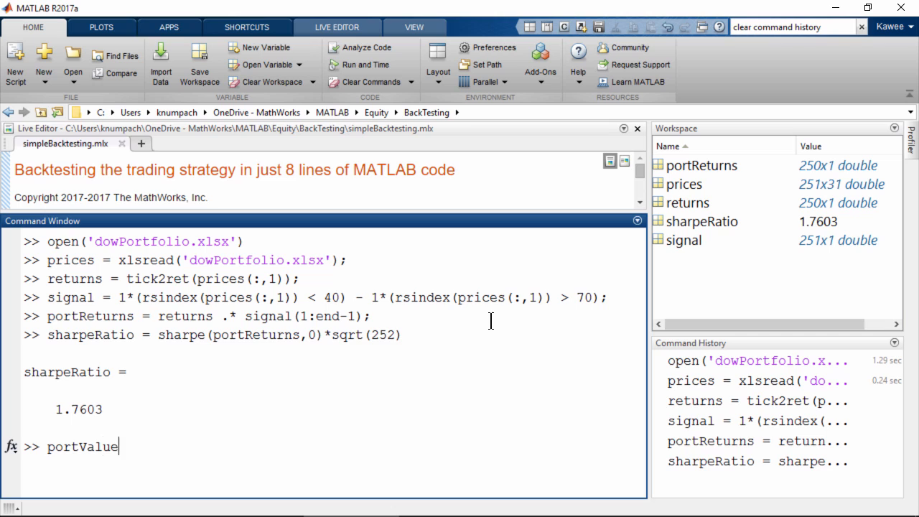
pyautogui.write('s = ret2tick(portReturns);')
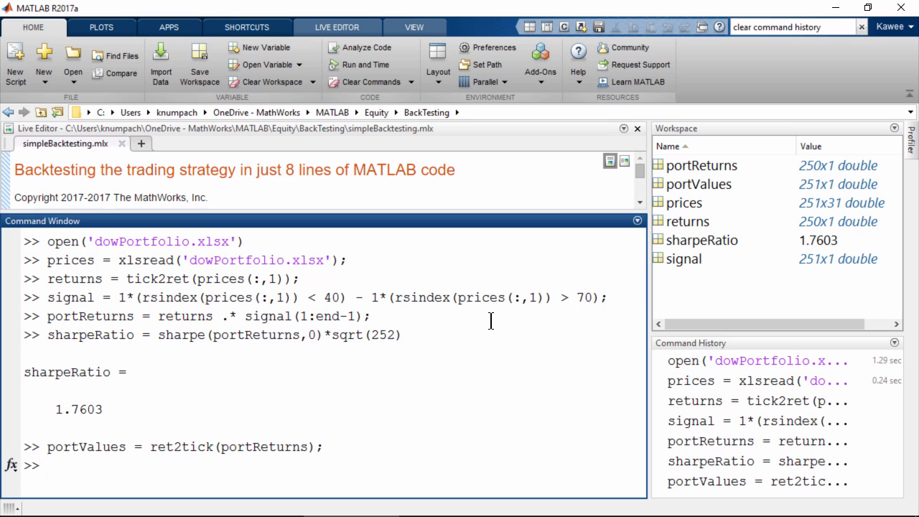
pyautogui.write('maxdd = maxdrawdown(portValues')
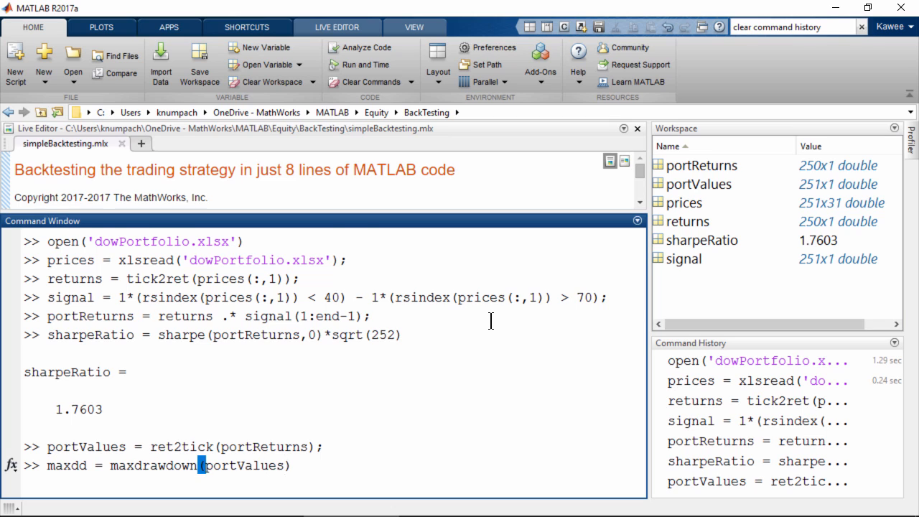
pyautogui.press('enter')
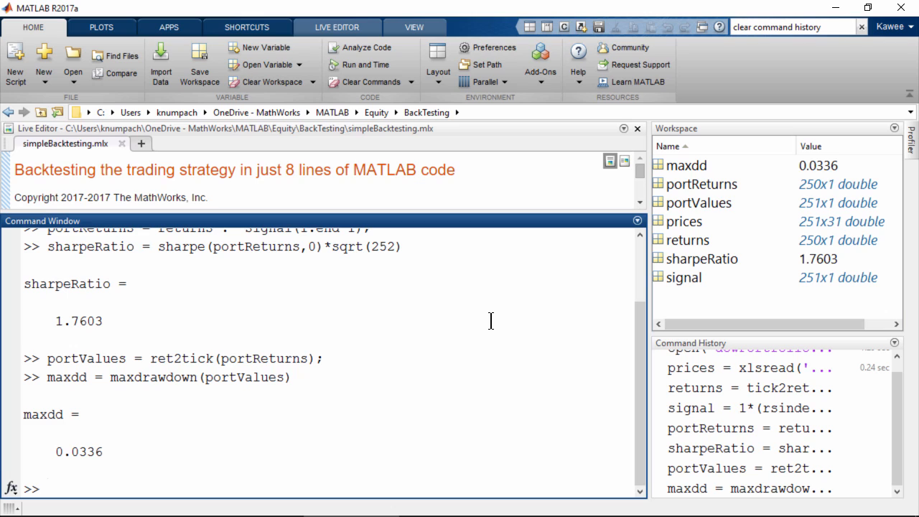
pyautogui.write('plot(portValues)')
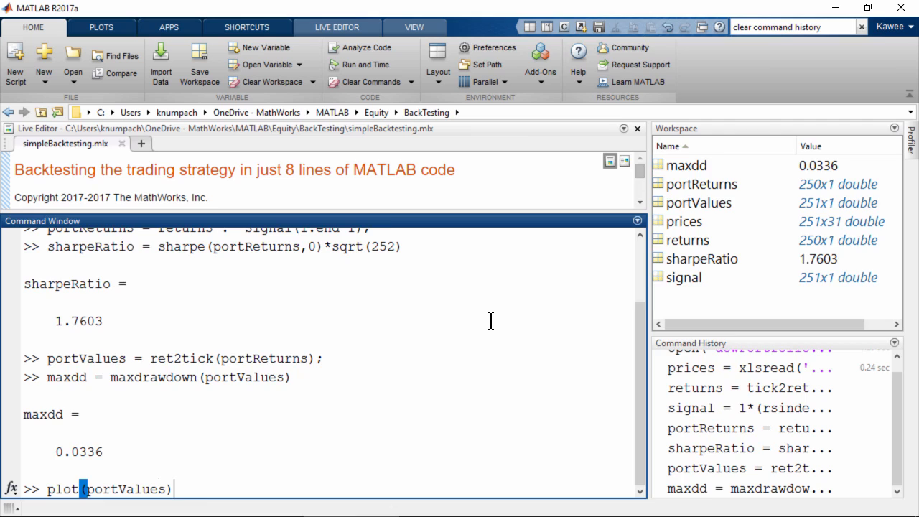
# Plot the portfolio value equity curve, then close the Figure 1 window.
pyautogui.press('enter')
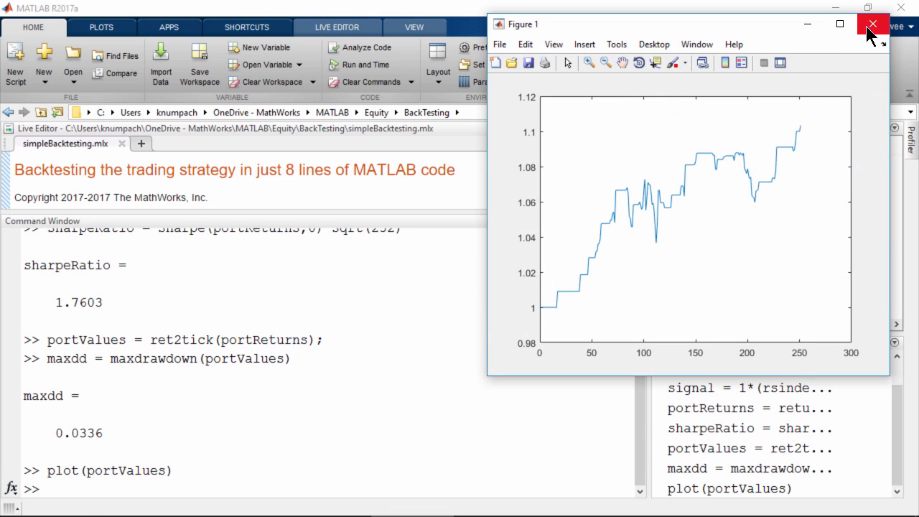
pyautogui.click(873, 24)
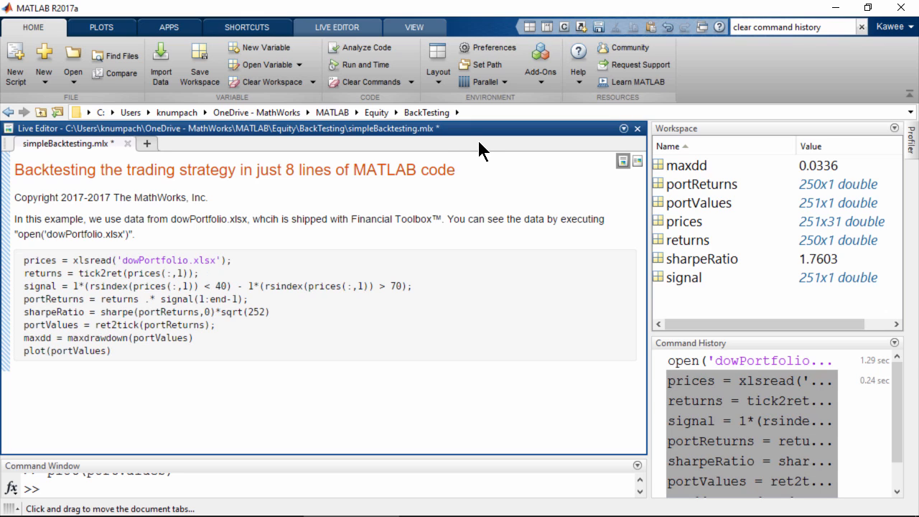
# Run All in the Live Editor and select the inline equity curve plot.
pyautogui.click(337, 27)
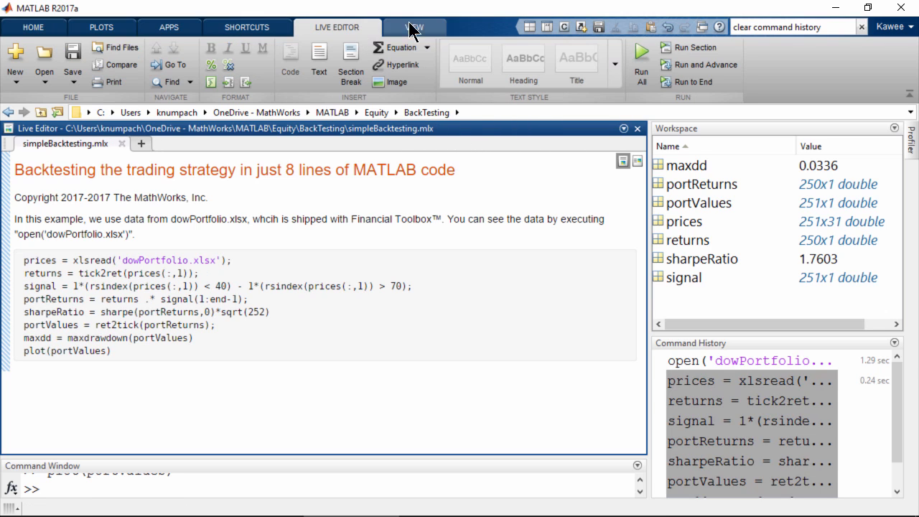
pyautogui.click(640, 52)
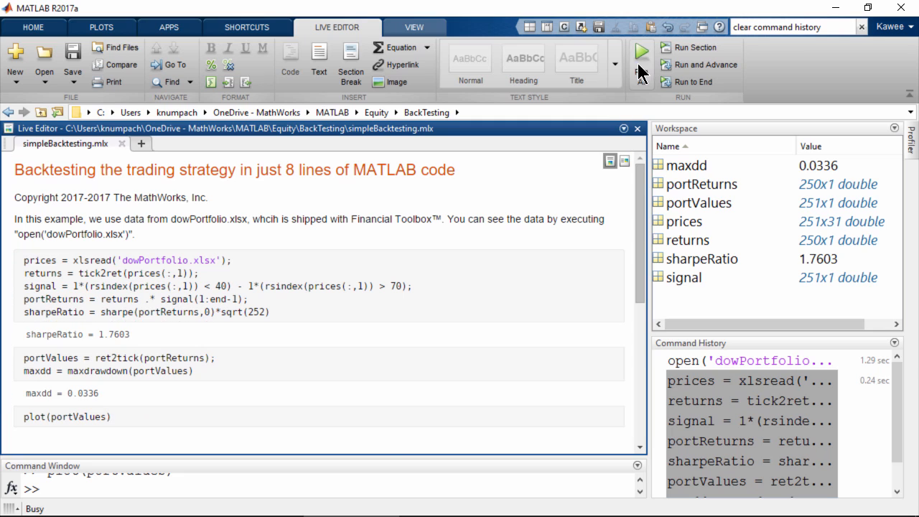
pyautogui.click(642, 54)
pyautogui.write('Equity Curve')
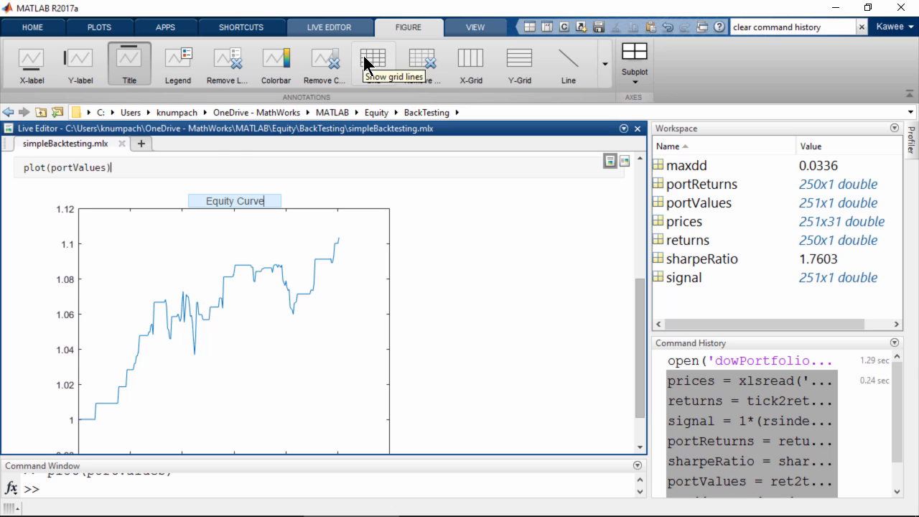
# Turn on grid lines for the inline equity curve plot.
pyautogui.click(373, 58)
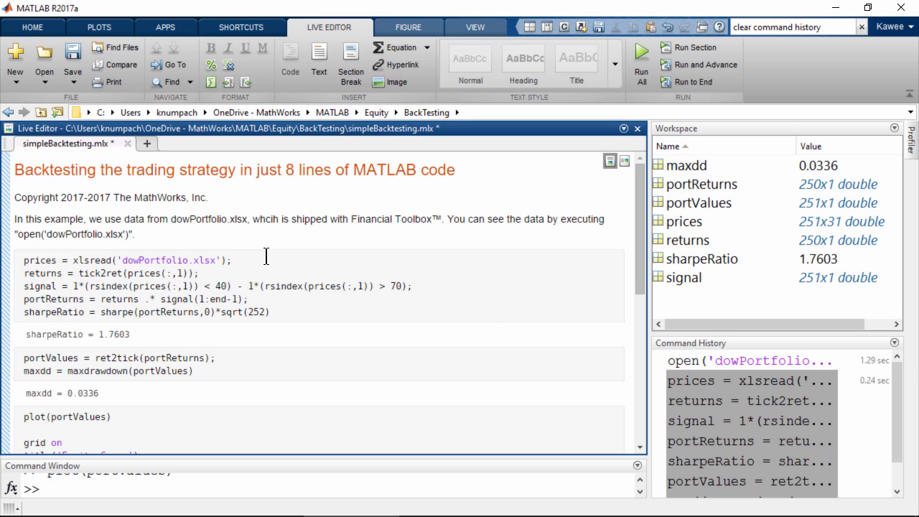
pyautogui.moveTo(490, 320)
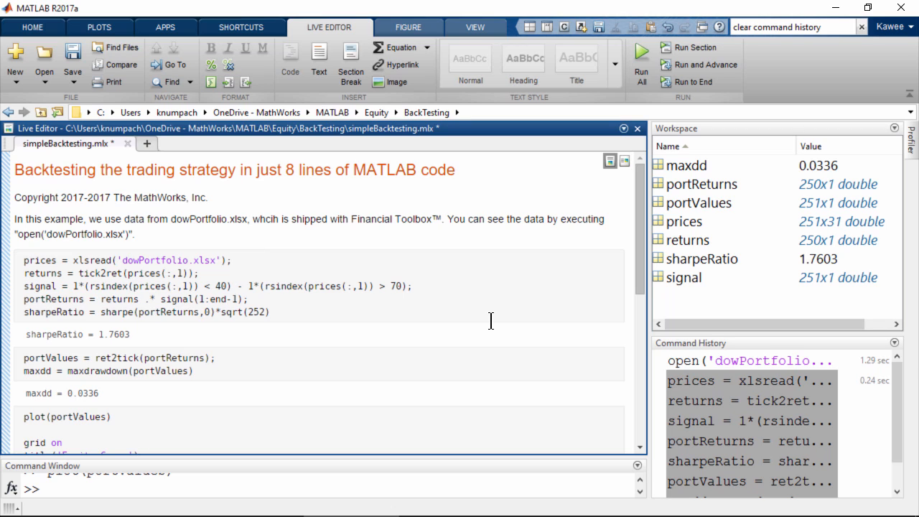